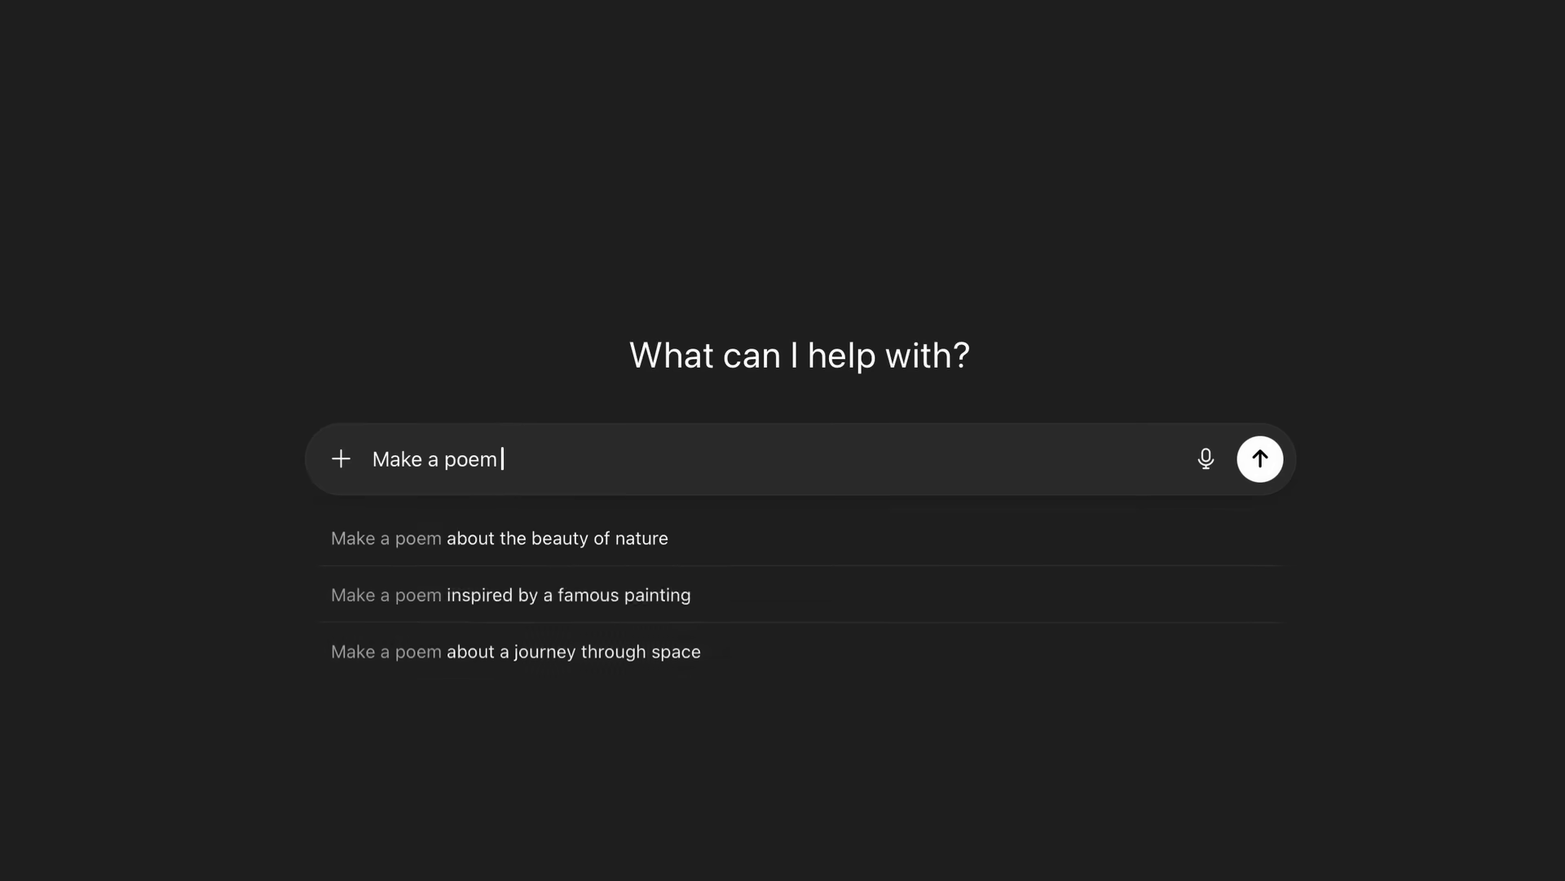
- Start a new ChatGPT request asking 'Make a poem'
left_click(1261, 458)
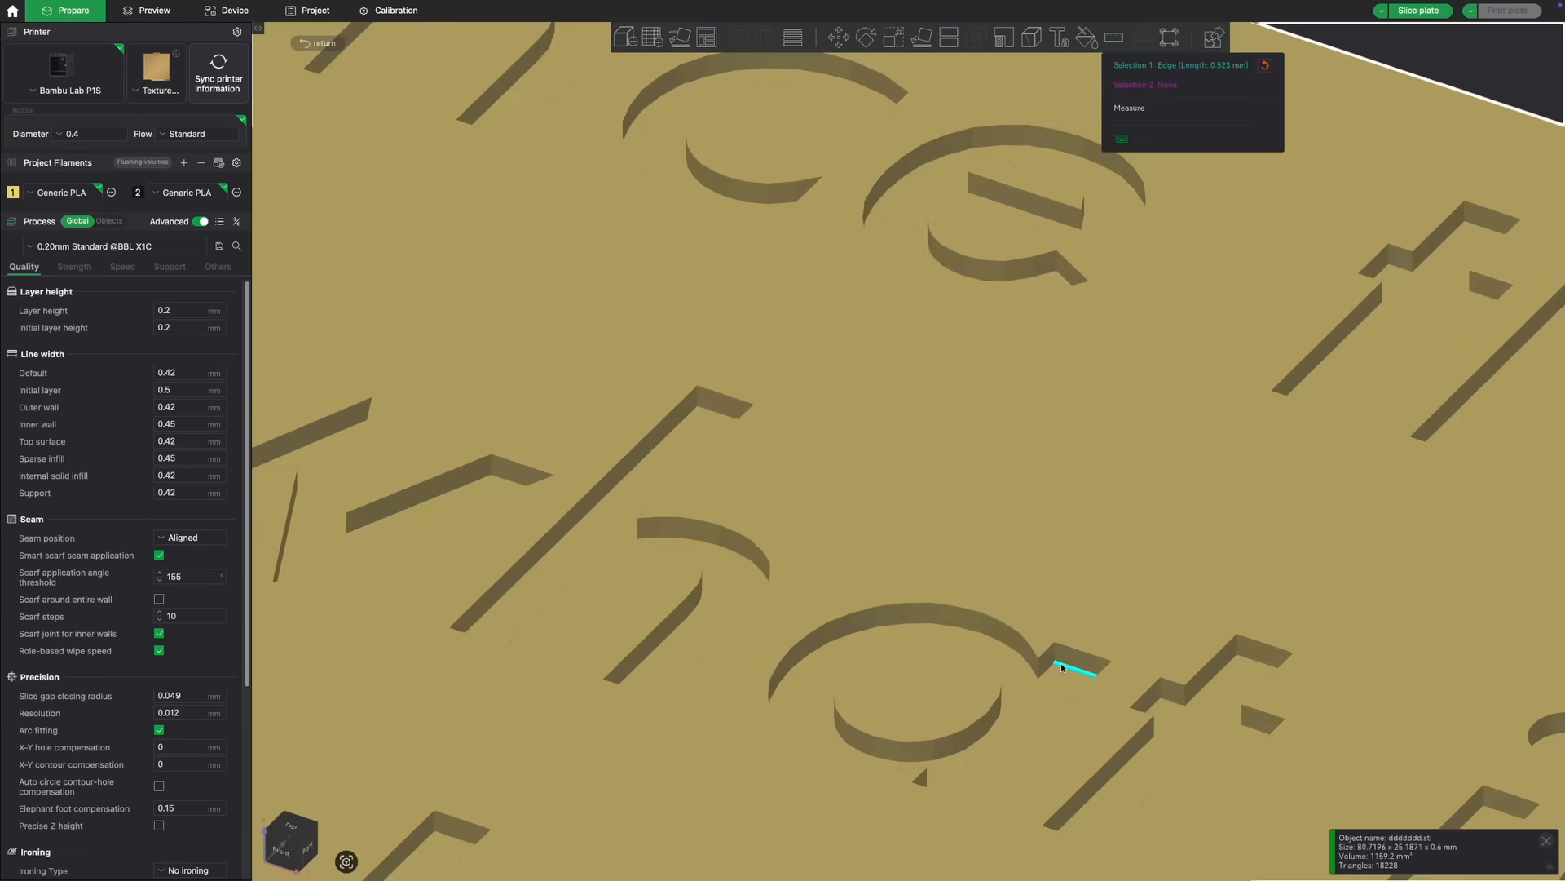
- Paint the recessed letters with black filament 2 using smart fill, keeping the surface gold
left_click(1081, 659)
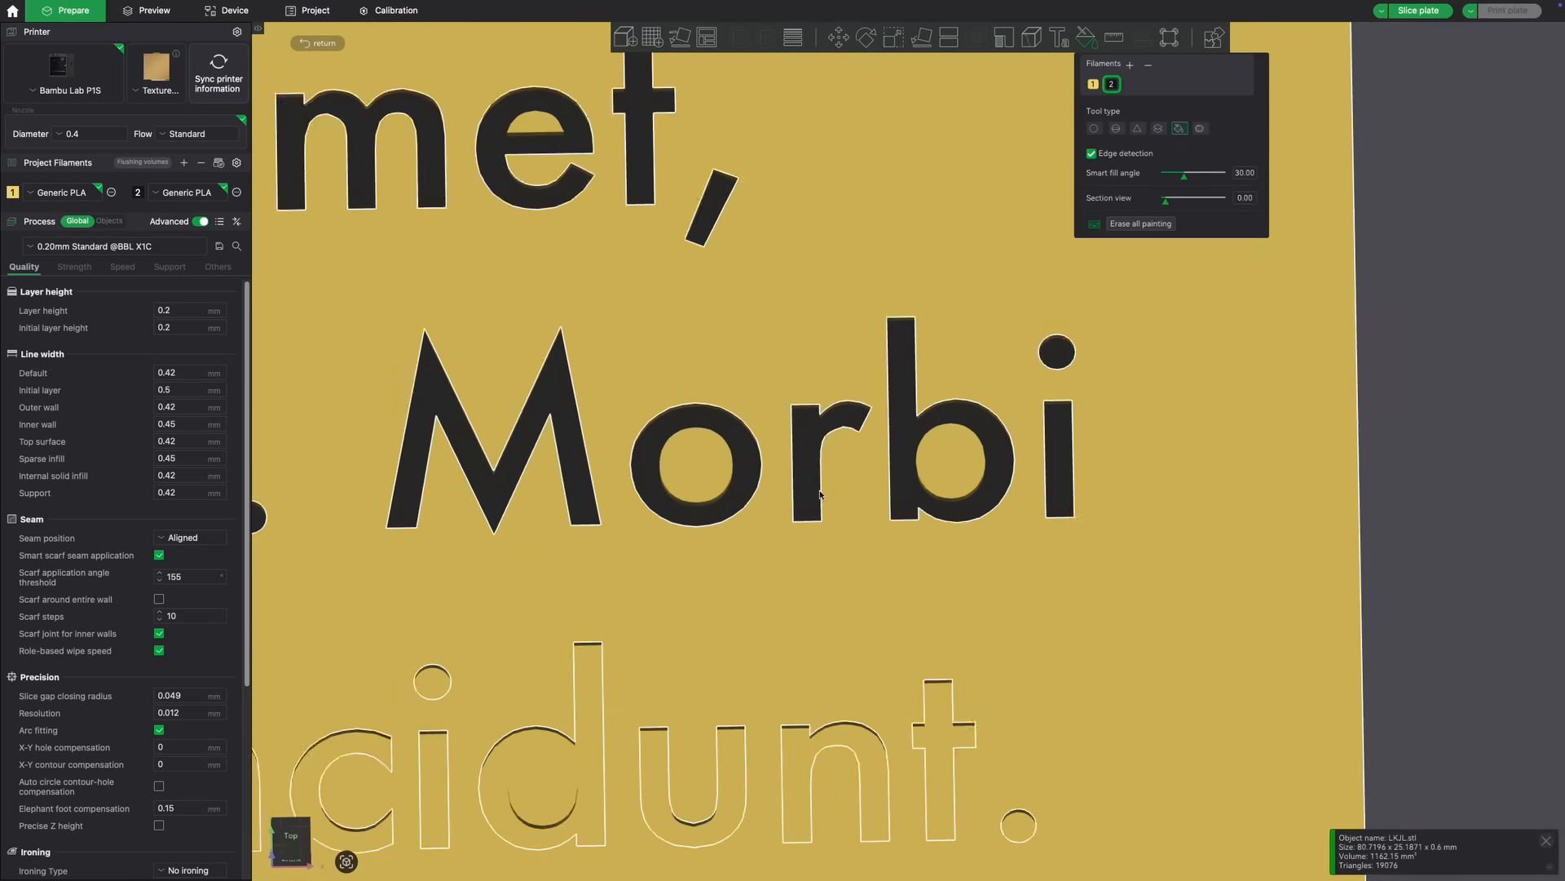
left_click(1416, 10)
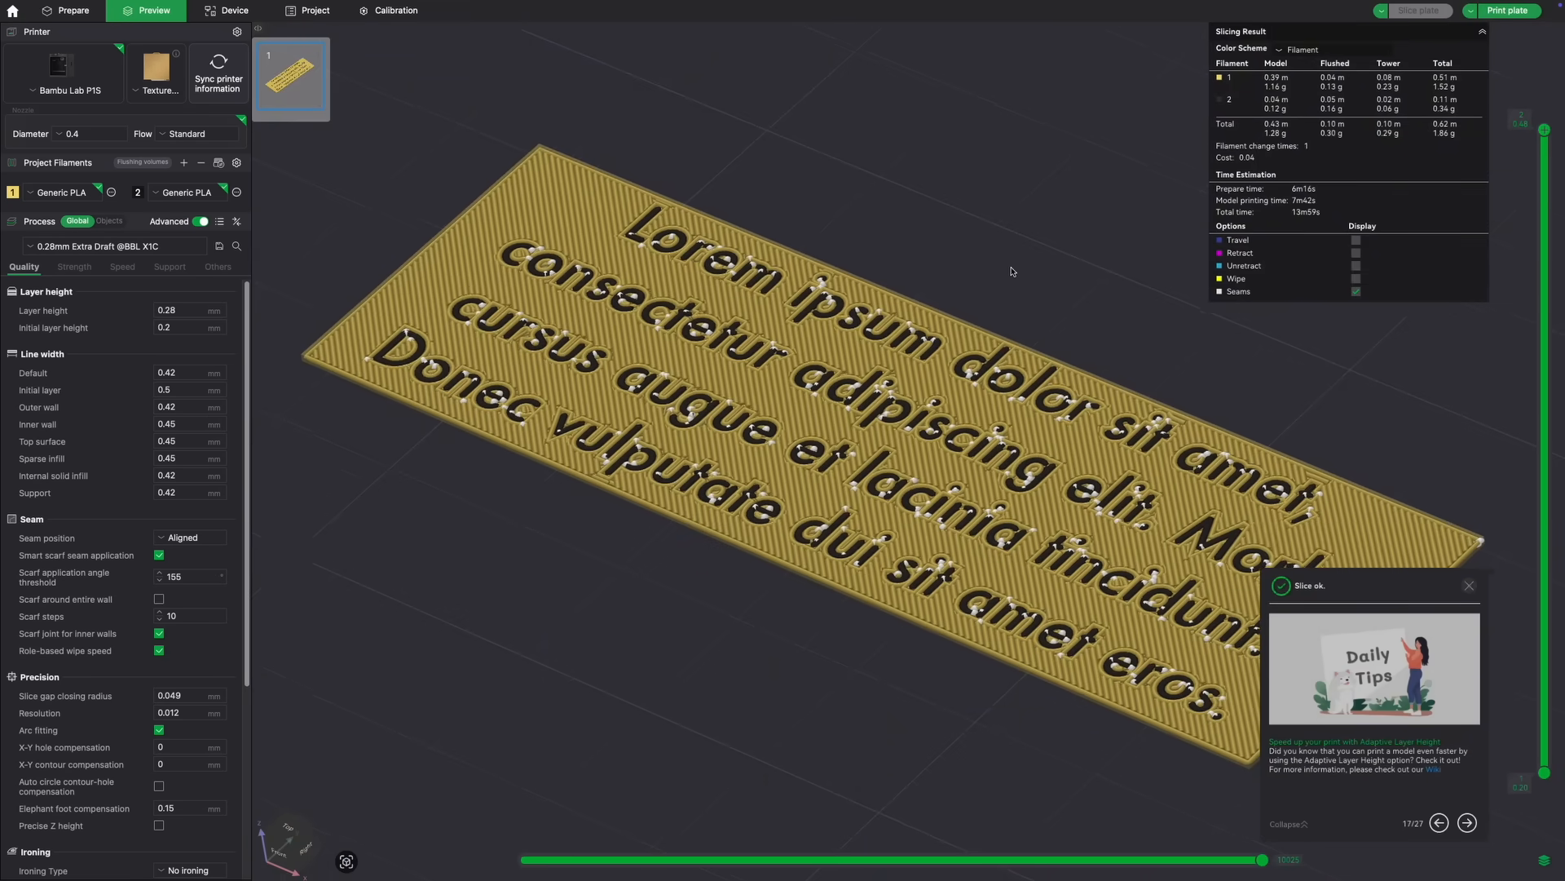
- Zoom in on the sliced preview to inspect the black letters set into the gold plate
scroll("up", 3)
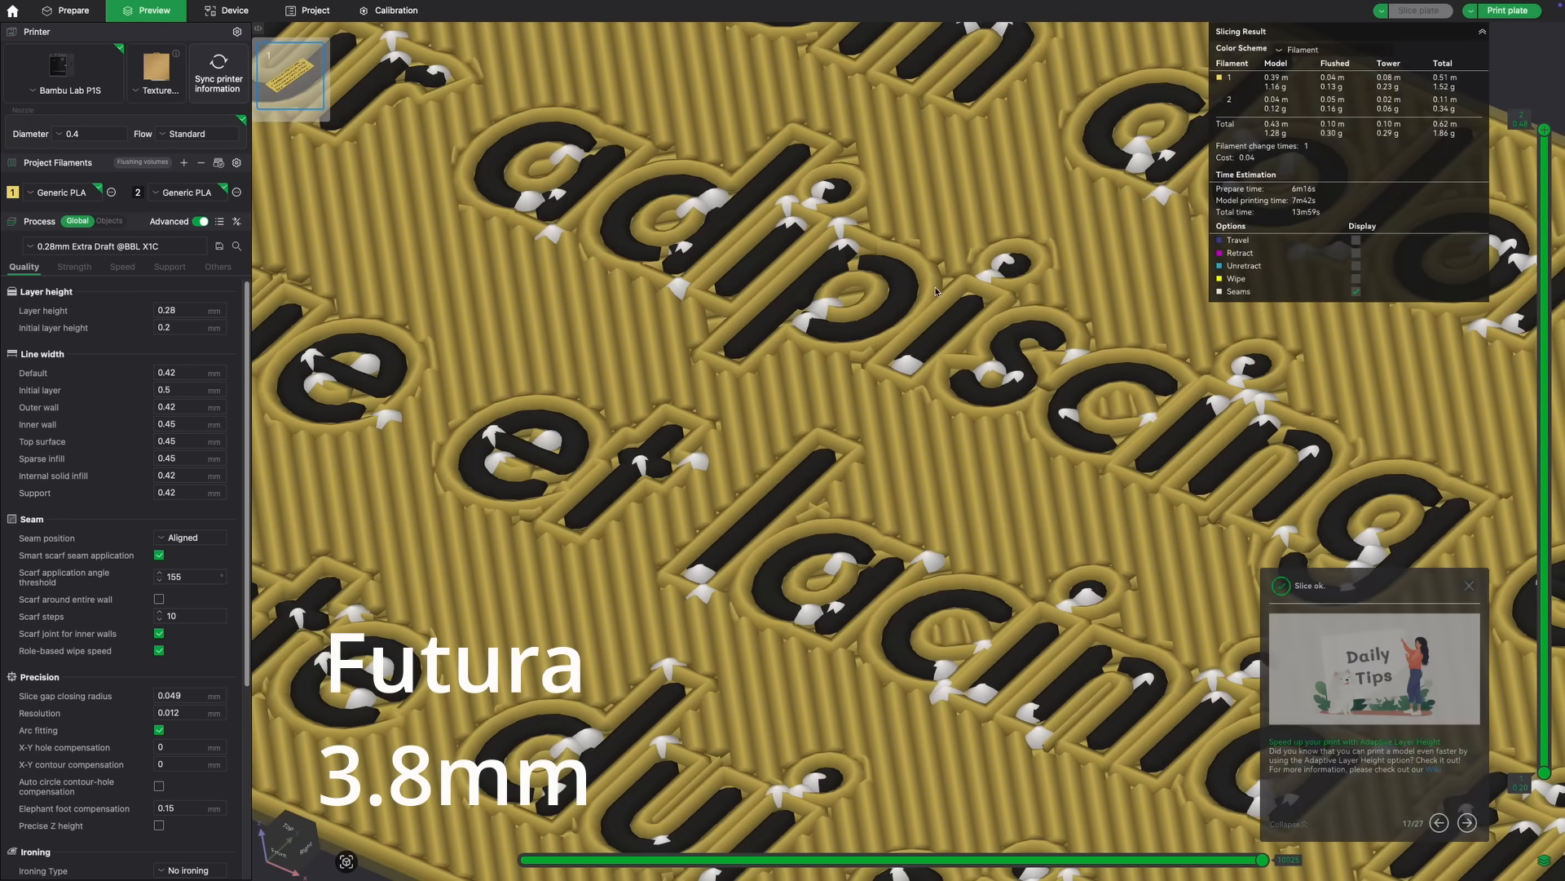